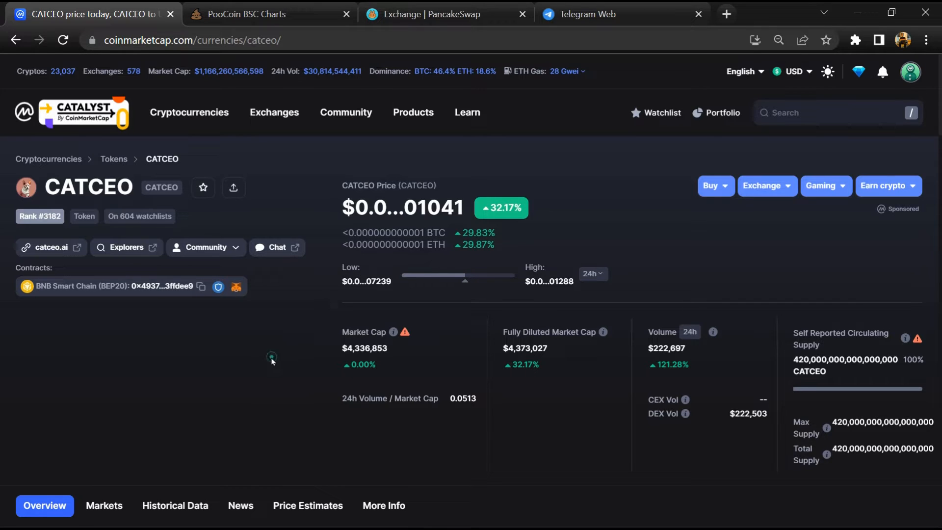
pyautogui.moveTo(136, 374)
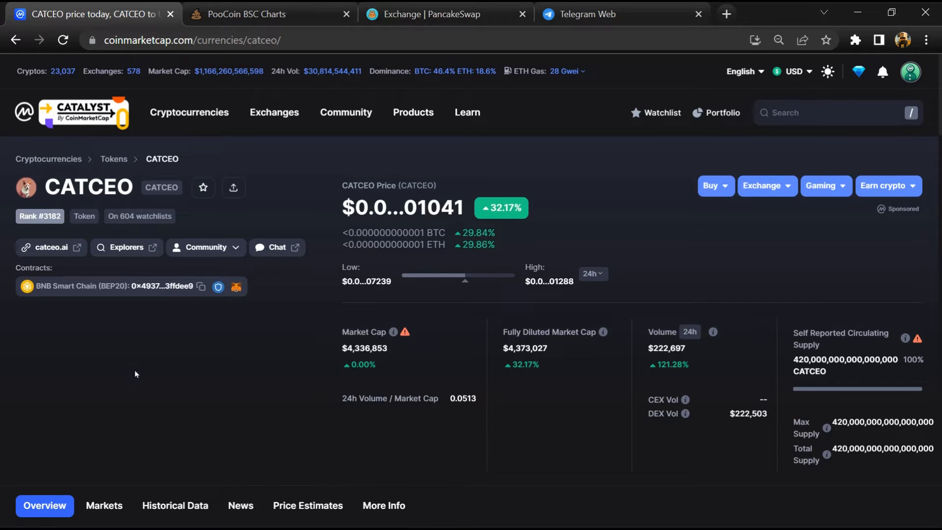
pyautogui.moveTo(167, 369)
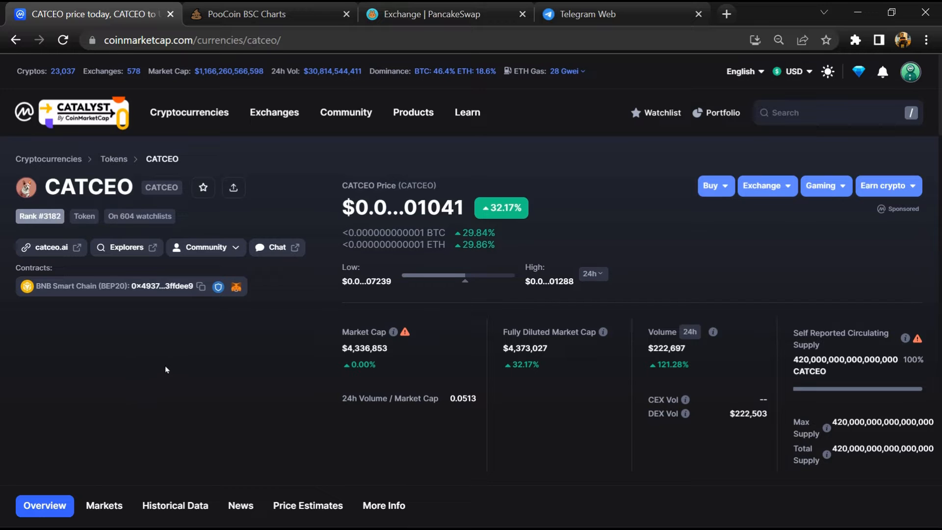
# - View CATCEO's Markets table listing the single PancakeSwap (V2) CATCEO/WBNB spot pair
pyautogui.scroll(-3)
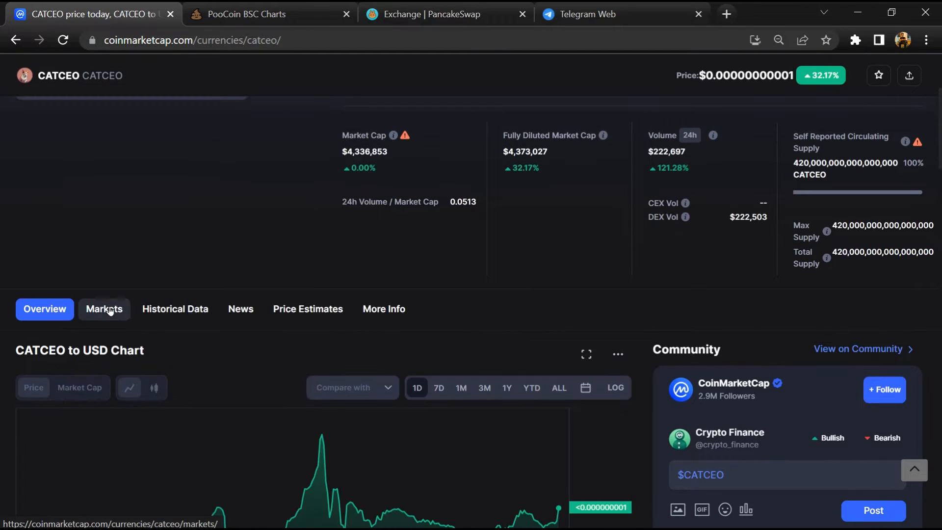
pyautogui.click(104, 309)
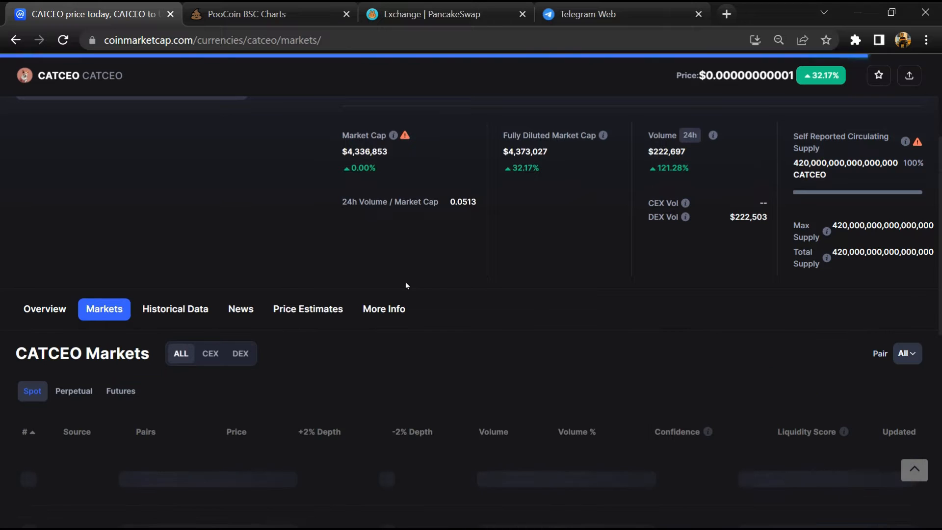
pyautogui.scroll(-3)
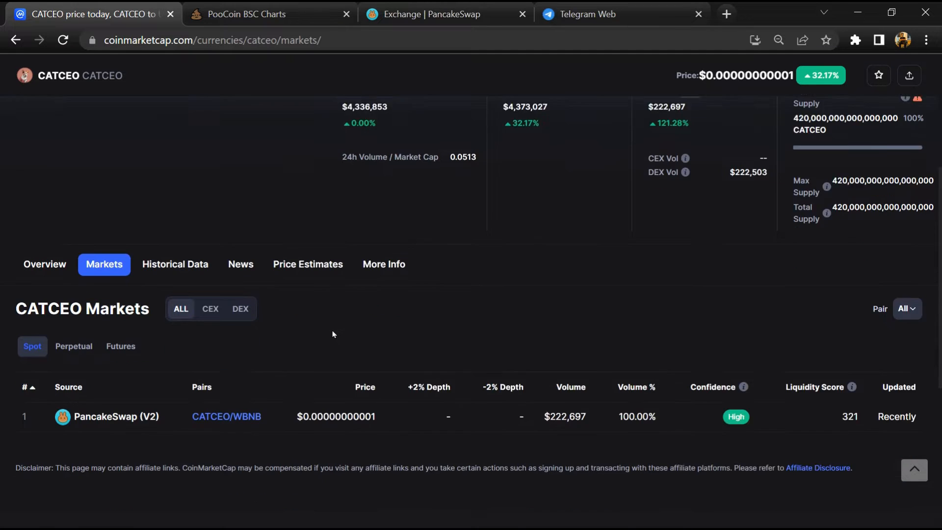
pyautogui.scroll(-3)
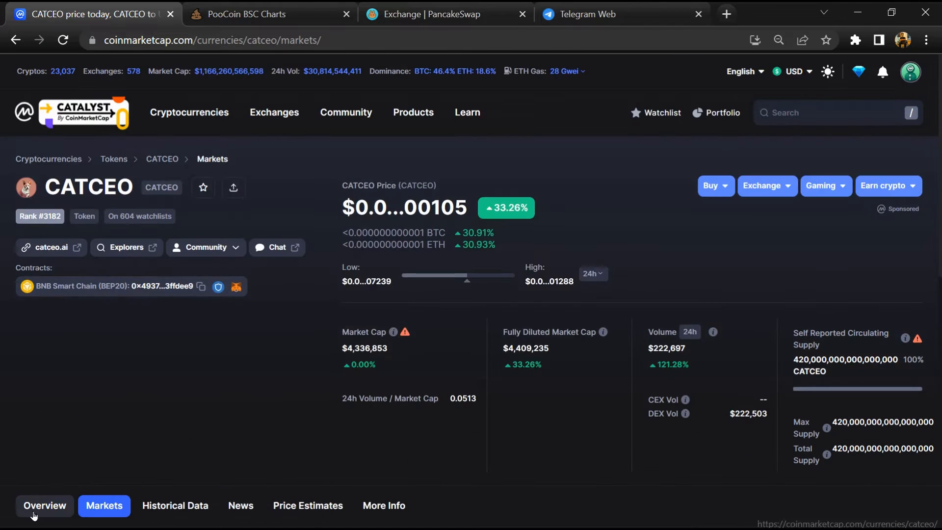
# - Review CATCEO's overview: 24h range, market stats, USD chart, converter and community feed
pyautogui.click(44, 505)
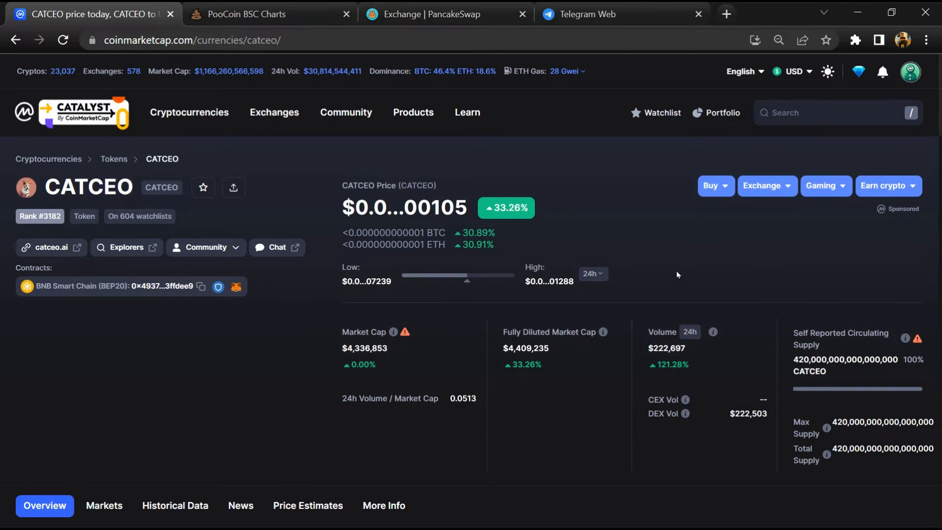
pyautogui.scroll(-3)
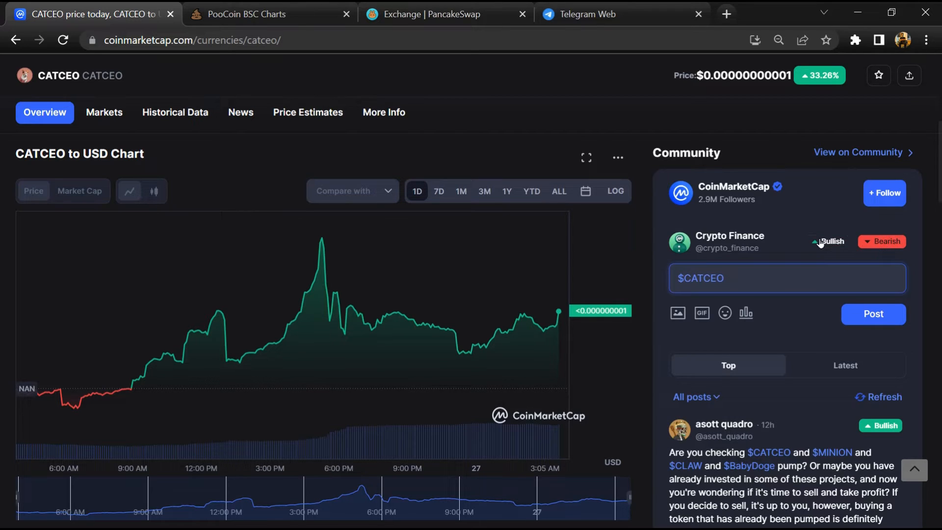
pyautogui.scroll(-3)
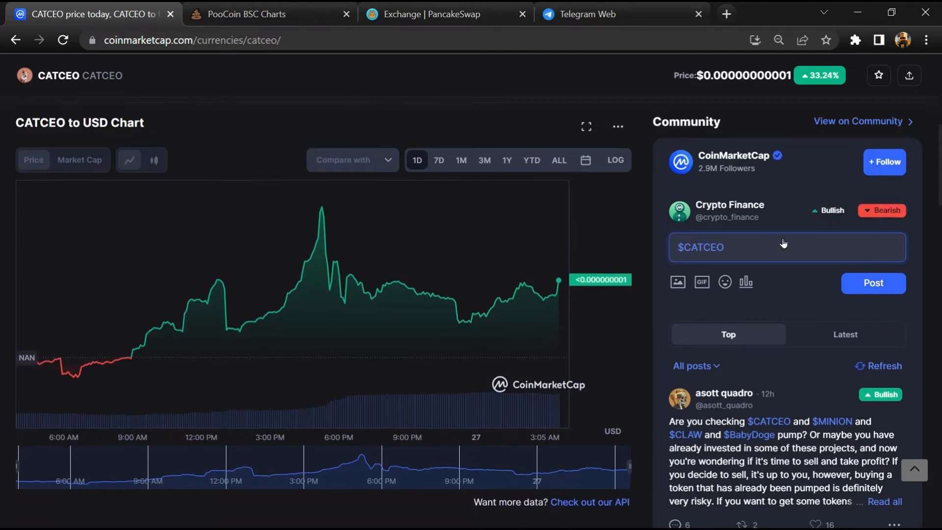
pyautogui.scroll(-3)
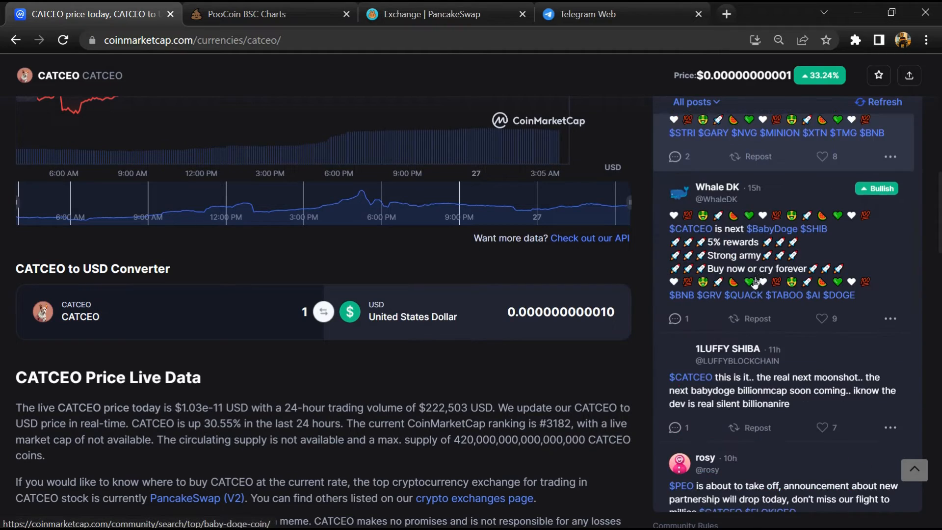
pyautogui.scroll(-3)
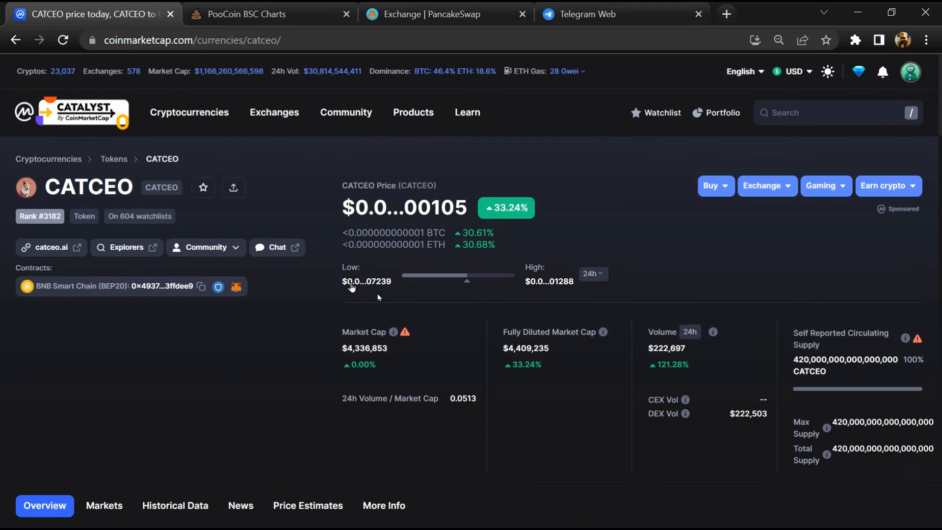
pyautogui.moveTo(278, 251)
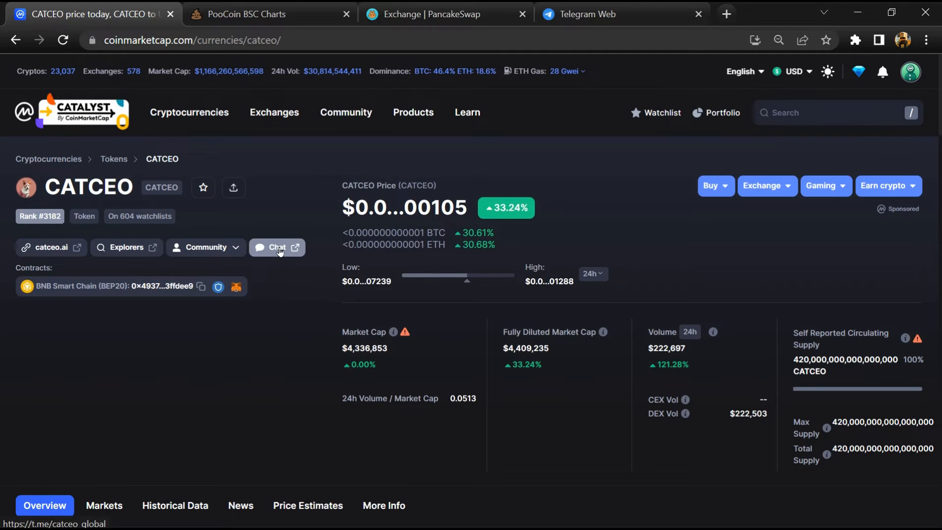
pyautogui.click(277, 248)
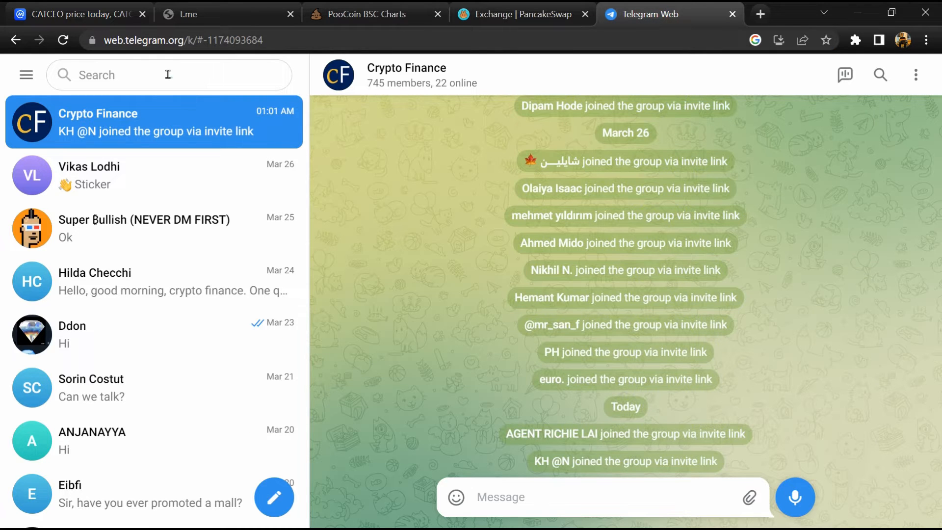
pyautogui.write('catceo_global')
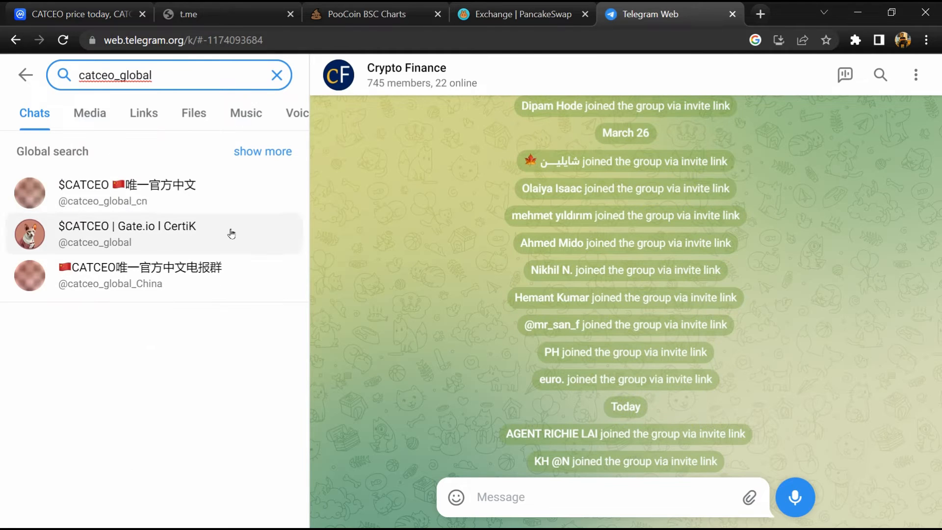
pyautogui.click(126, 234)
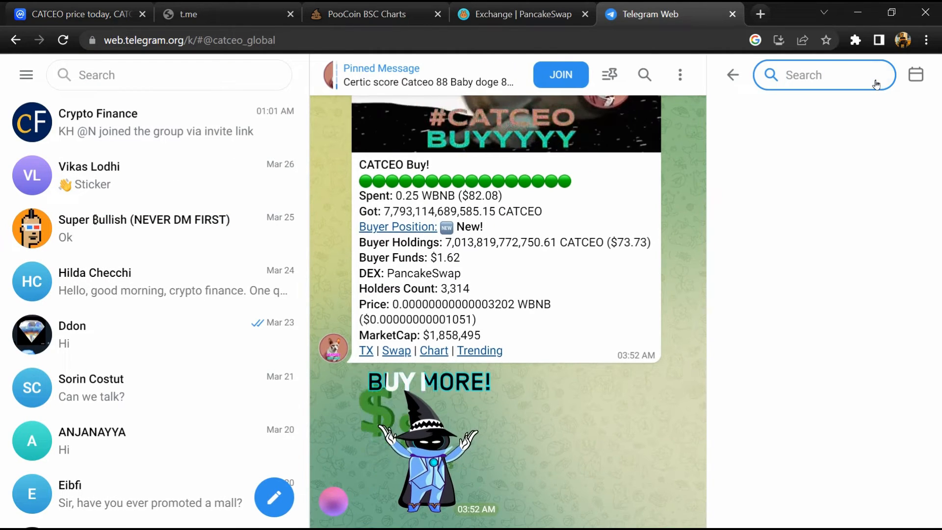
pyautogui.write('scam')
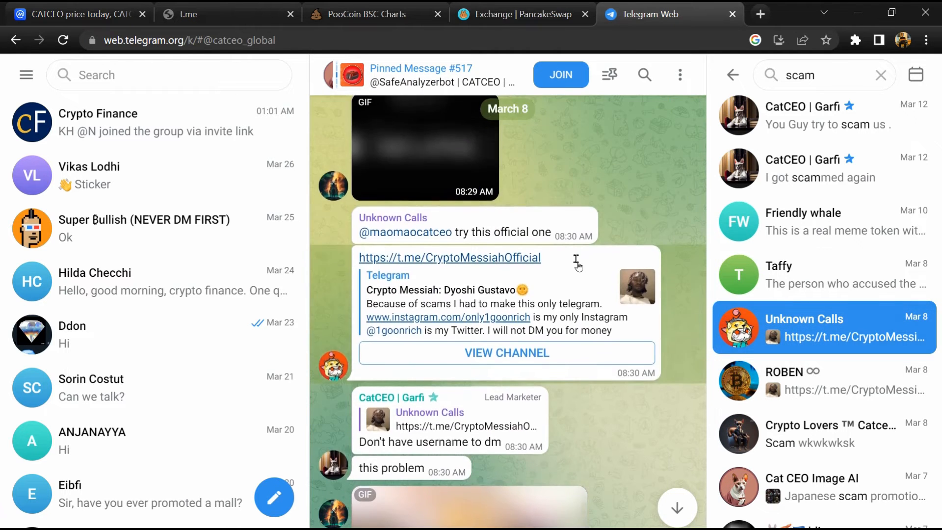
pyautogui.scroll(-3)
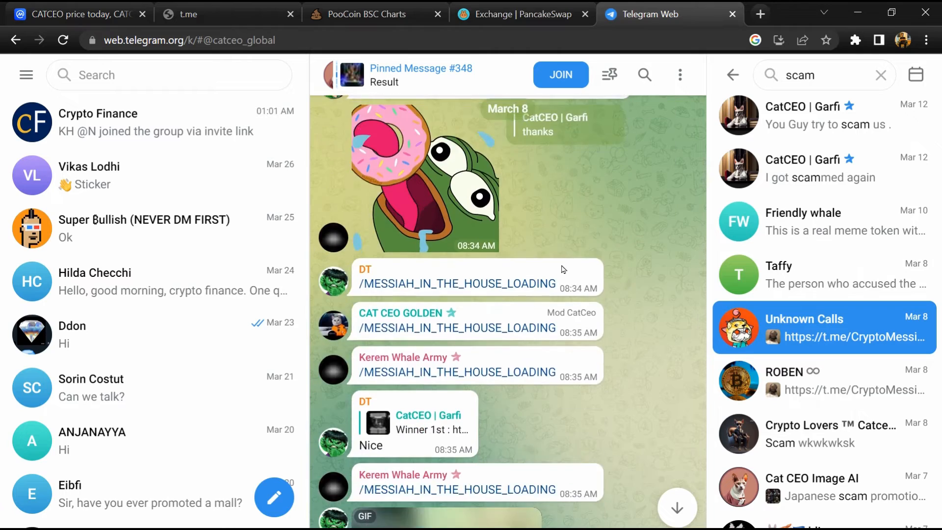
pyautogui.scroll(-3)
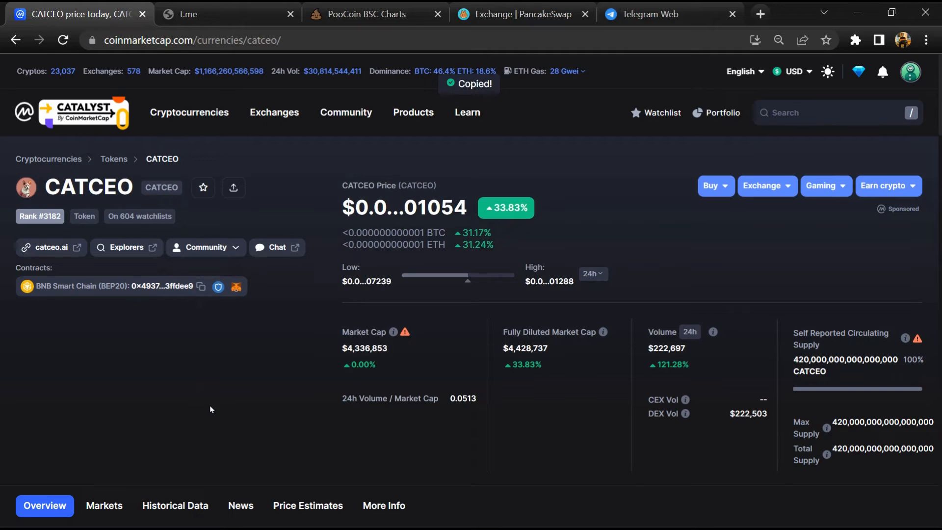
pyautogui.moveTo(222, 227)
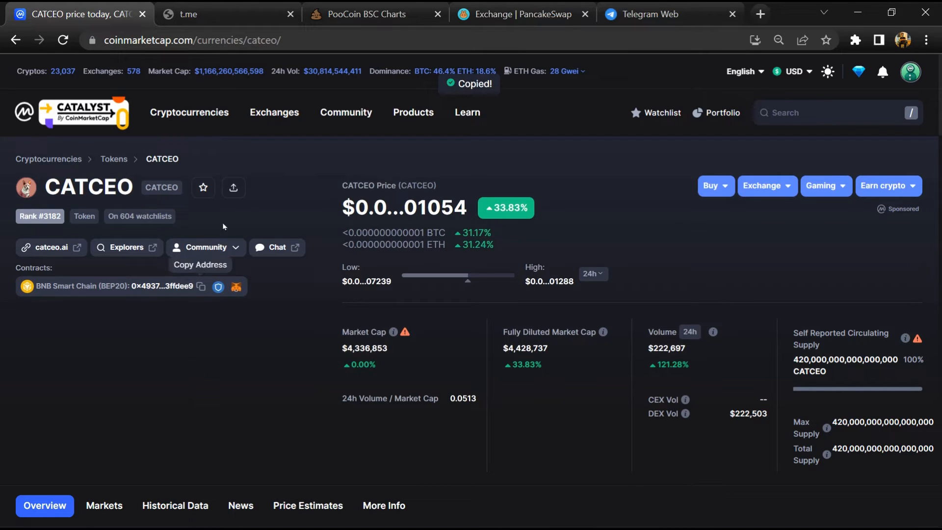
# - Switch to the PooCoin BSC Charts site with the contract address copied
pyautogui.click(365, 14)
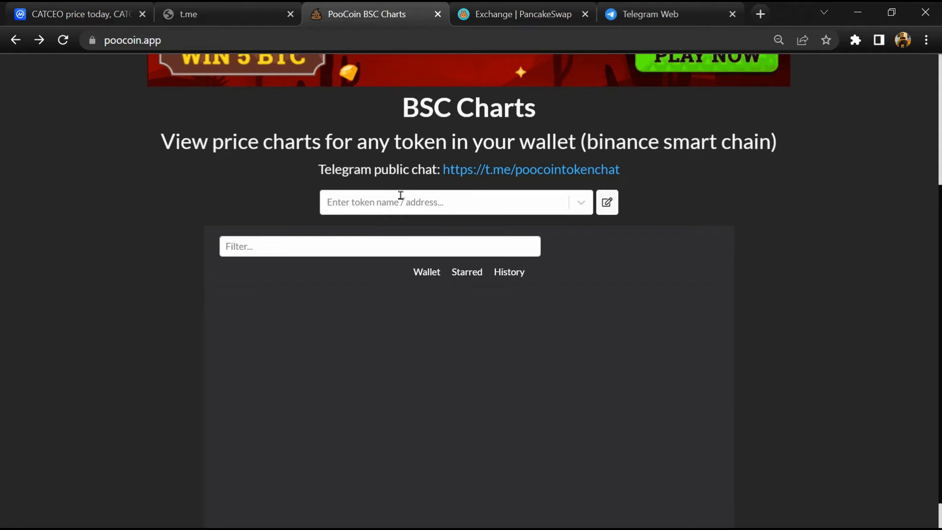
# - Look up CATCEO on PooCoin by its pasted contract address and load its price chart
pyautogui.rightClick(400, 202)
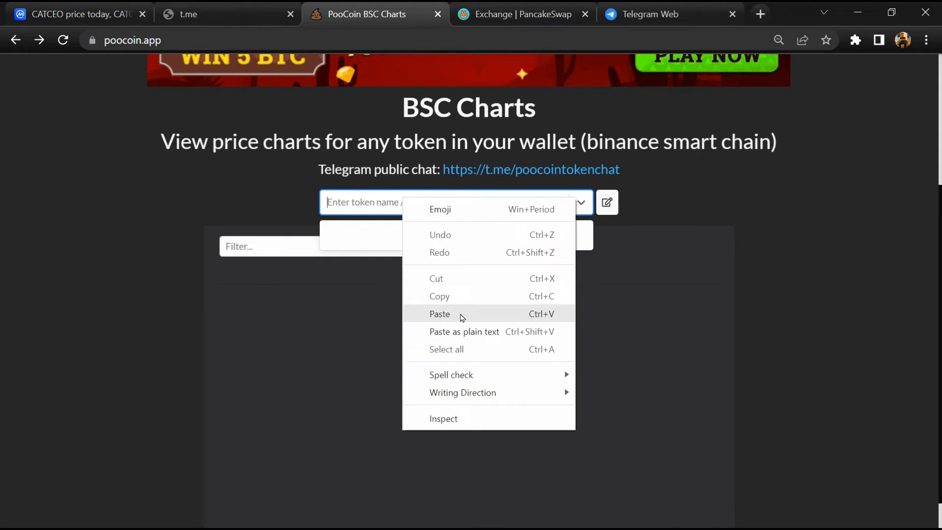
pyautogui.click(440, 314)
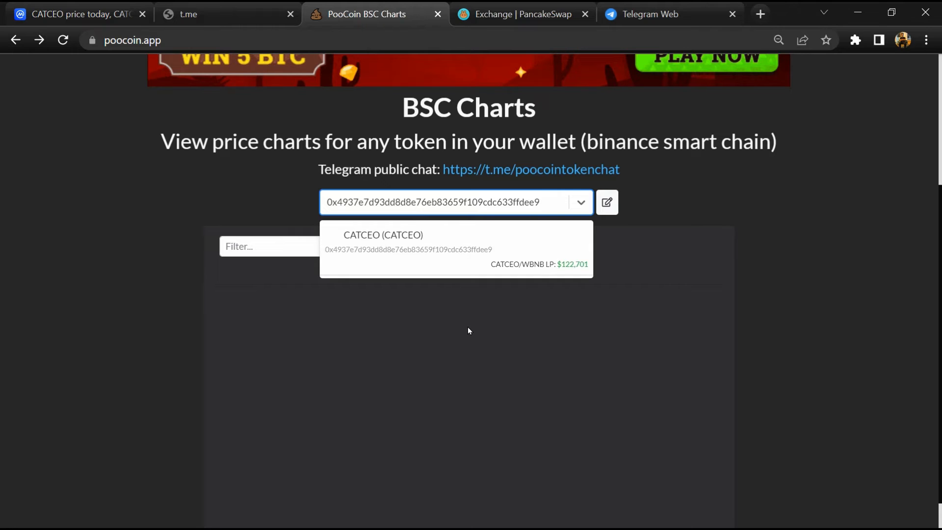
pyautogui.moveTo(412, 241)
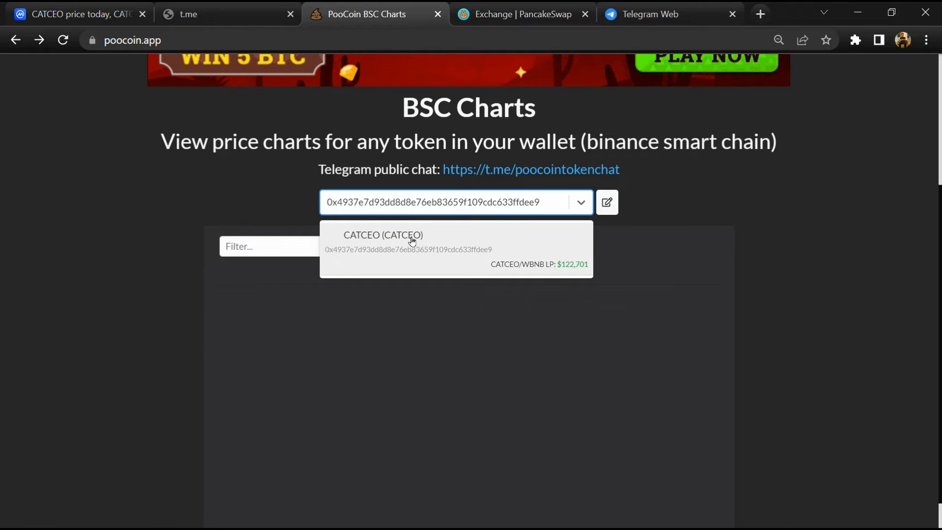
pyautogui.click(382, 236)
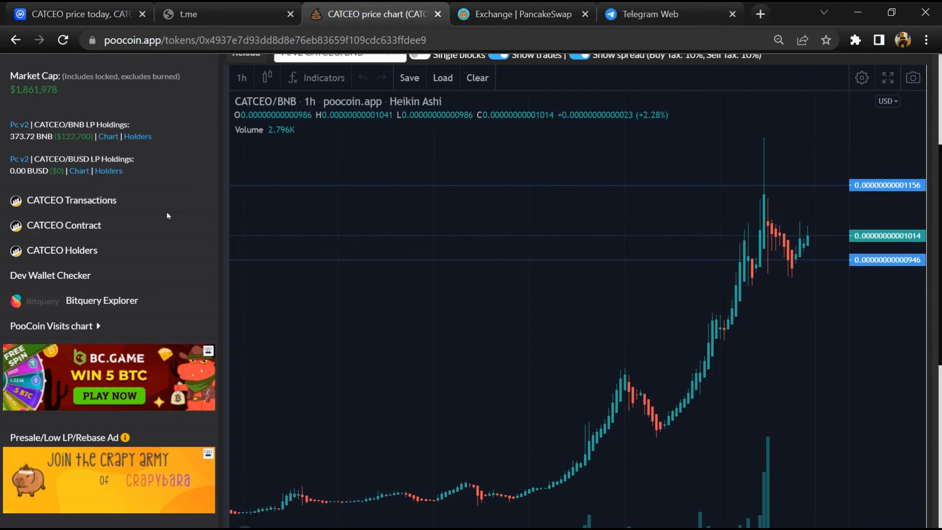
# - Review CATCEO's biggest buyers and sellers lists, then move to PancakeSwap
pyautogui.scroll(-3)
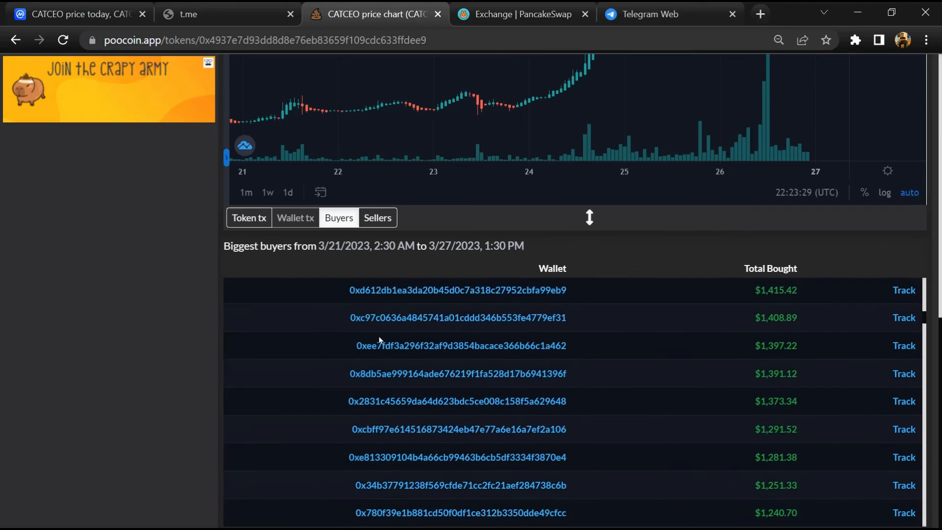
pyautogui.click(378, 217)
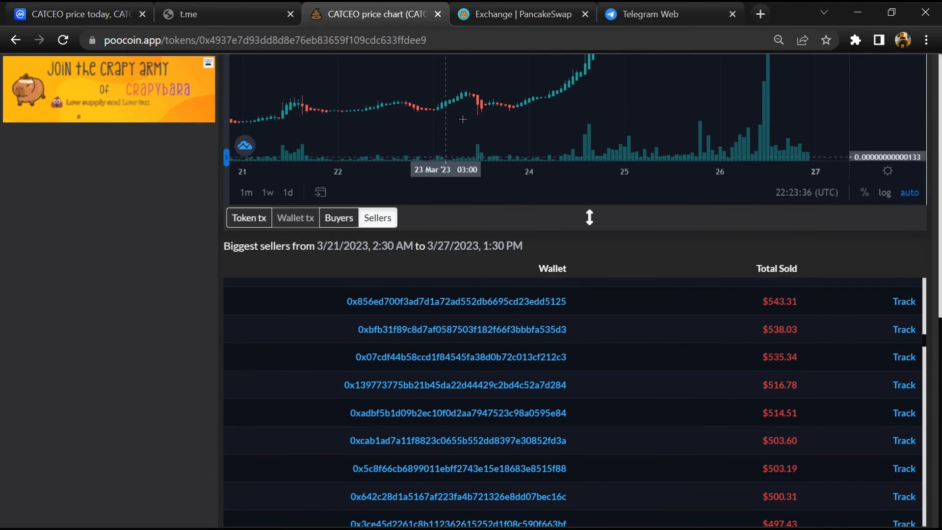
pyautogui.click(522, 14)
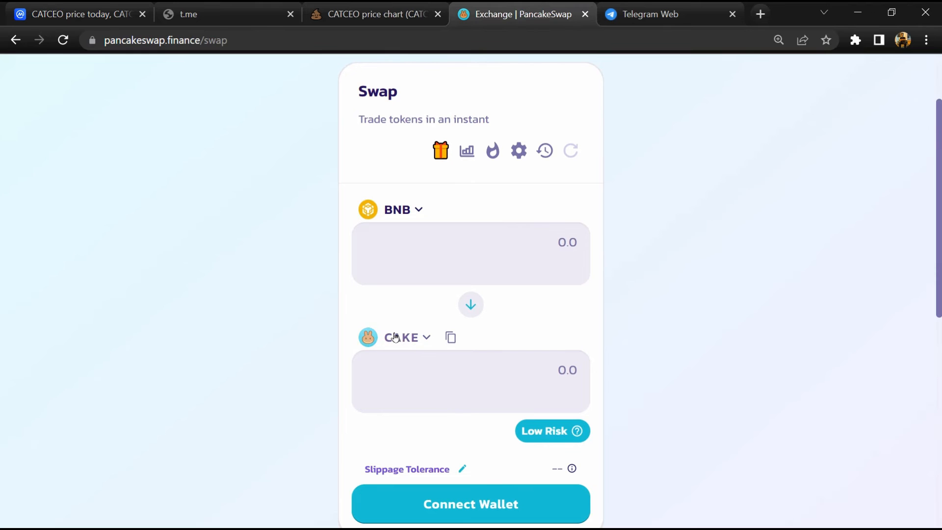
# - Import CATCEO by contract address as the swap's receiving token against BNB, acknowledging the risk warning, rated Low Risk
pyautogui.click(406, 338)
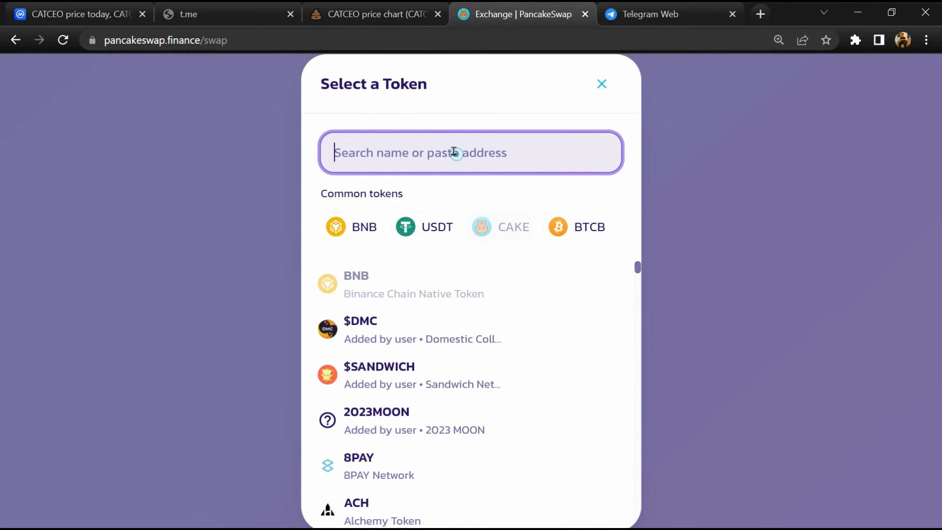
pyautogui.write('937e7D93dd8d8e76Eb83659F109Cdc633FfDEe9')
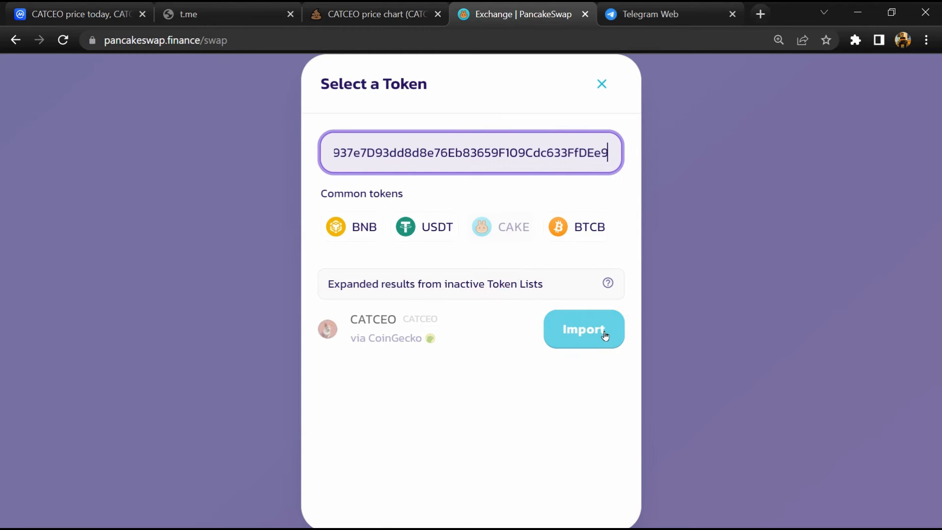
pyautogui.click(584, 330)
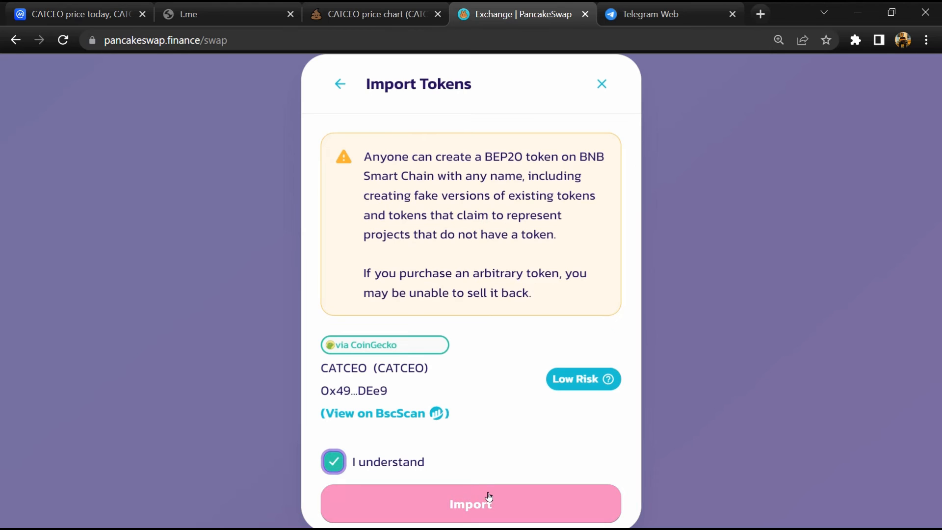
pyautogui.click(489, 496)
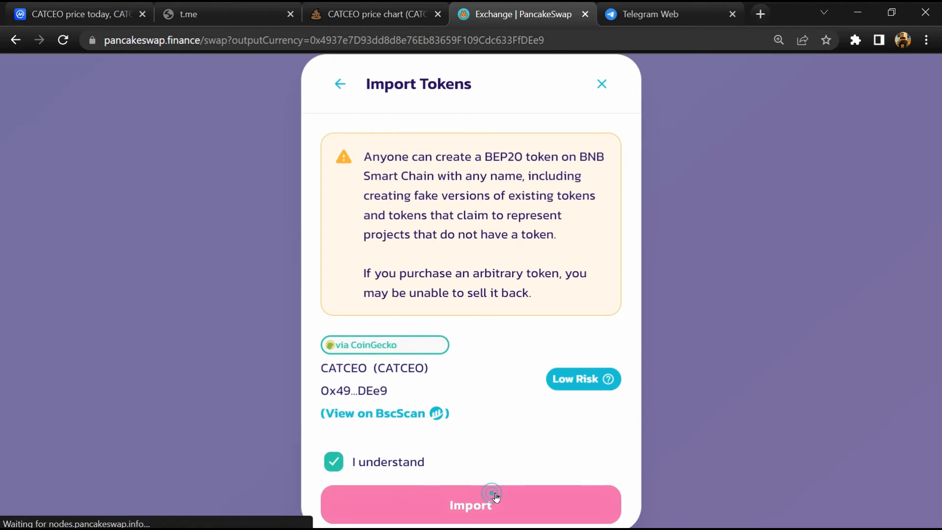
pyautogui.click(493, 497)
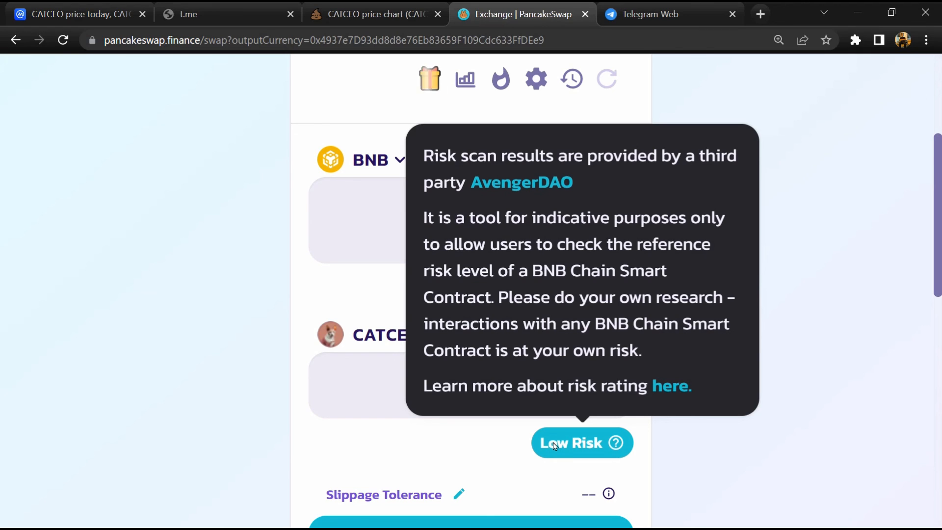
pyautogui.moveTo(286, 256)
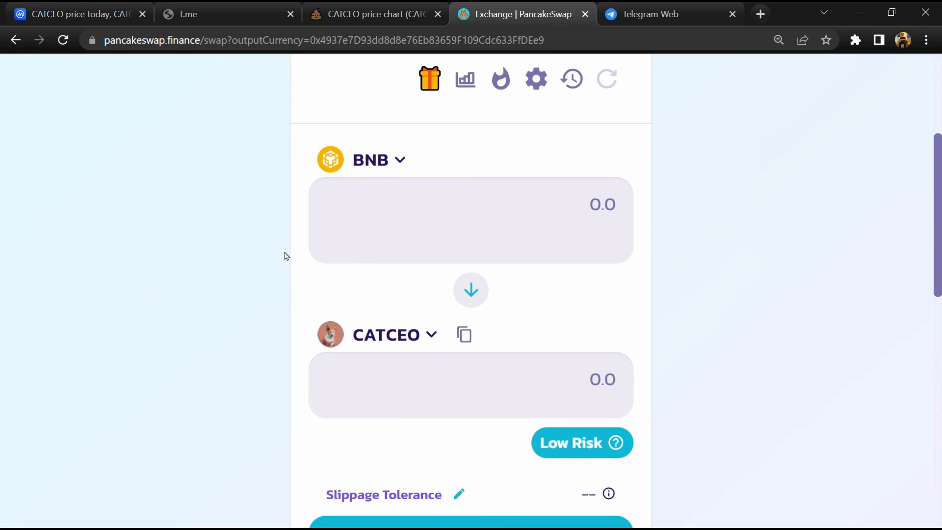
pyautogui.click(78, 13)
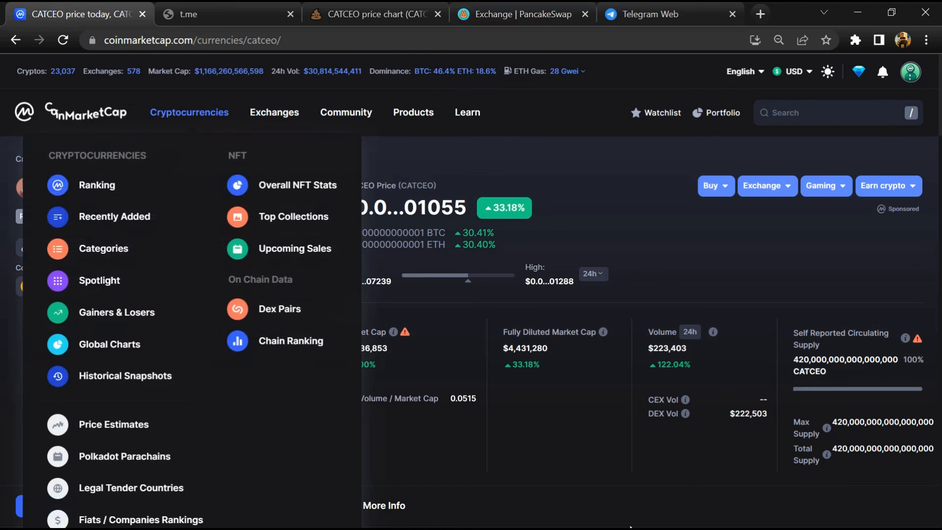